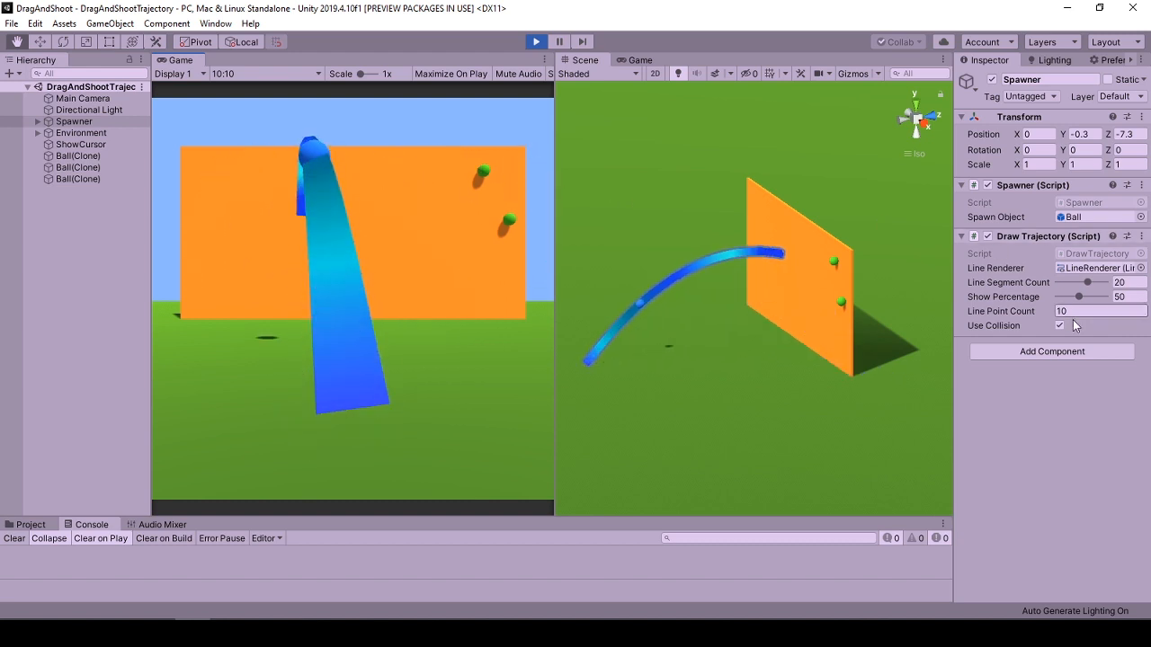
Step: Aim and launch two balls at the orange wall while the curved trajectory preview follows each drag
left_click(1061, 326)
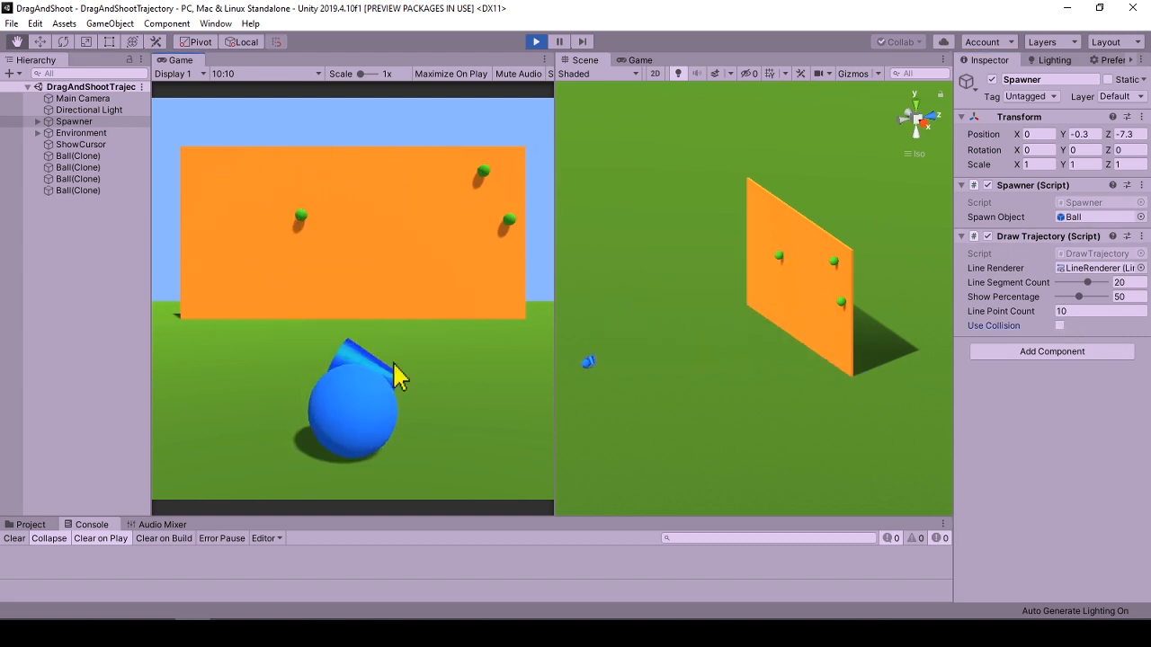
left_click_drag(399, 376, 392, 432)
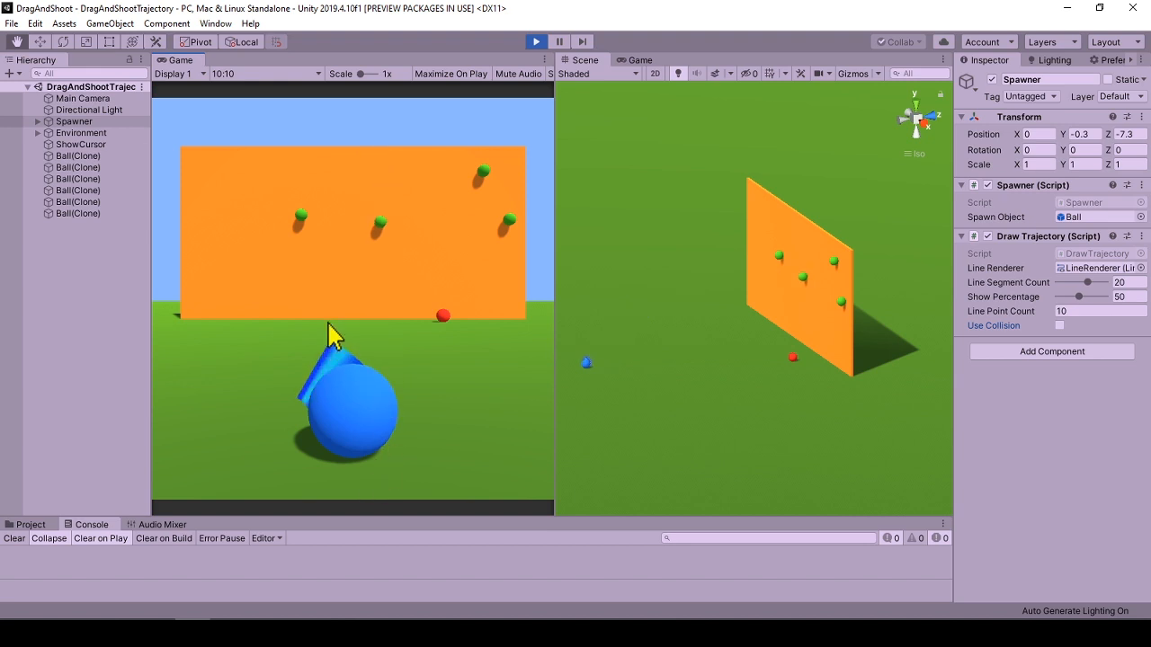
left_click_drag(332, 338, 503, 148)
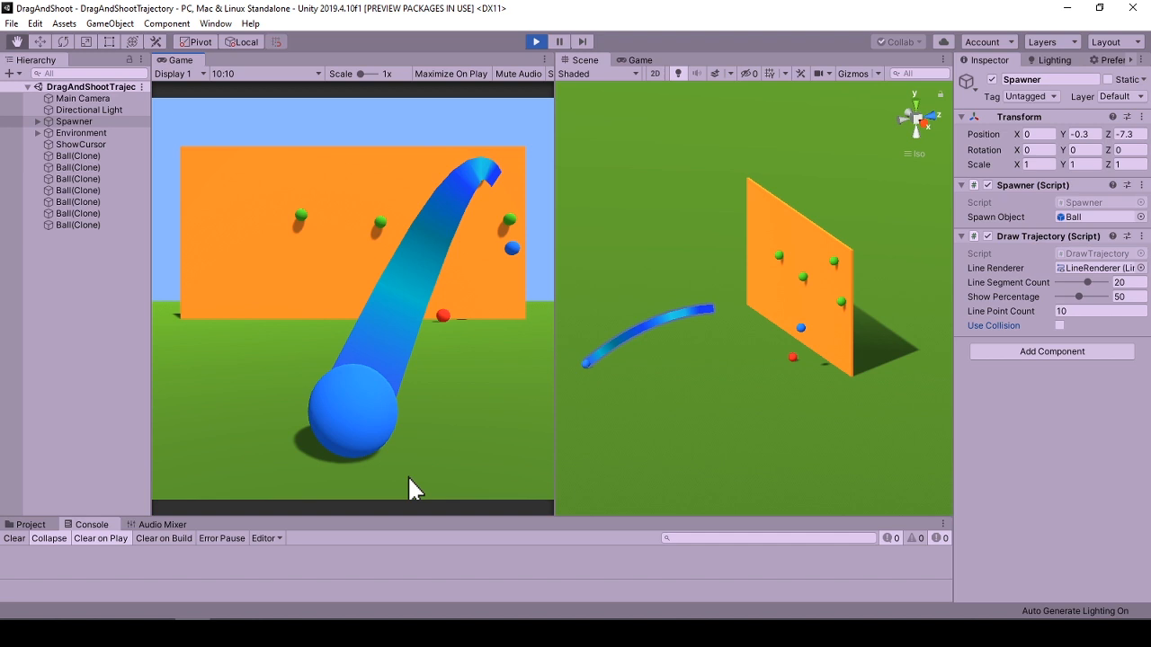
left_click(1059, 325)
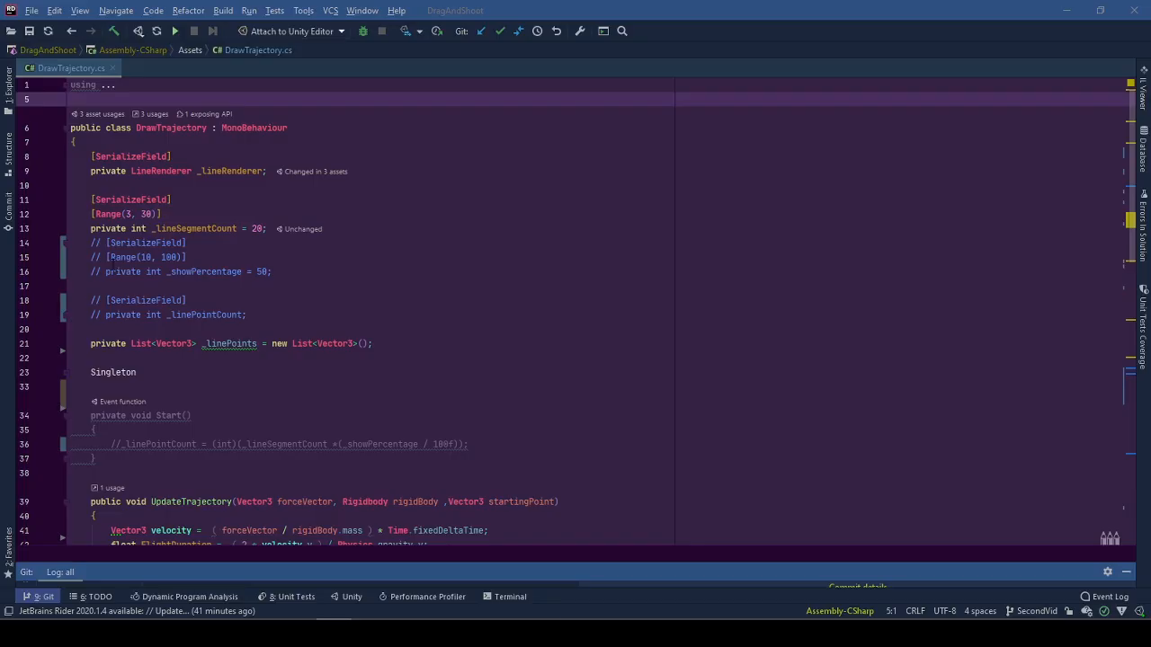
mouse_move(205, 367)
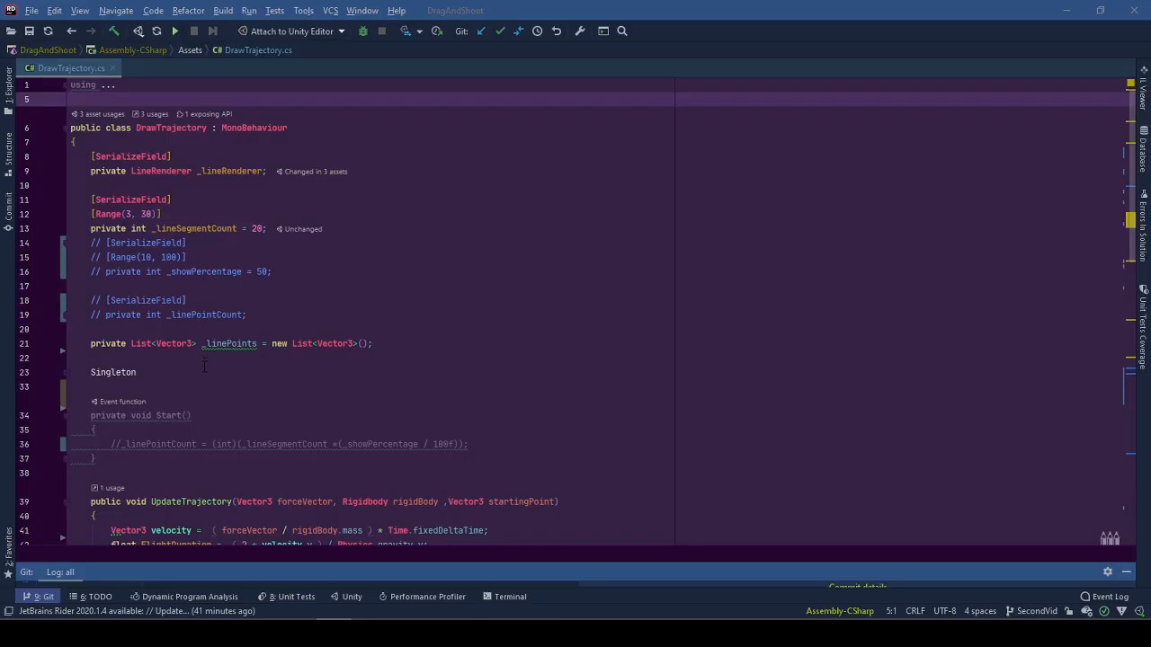
scroll("down", 3)
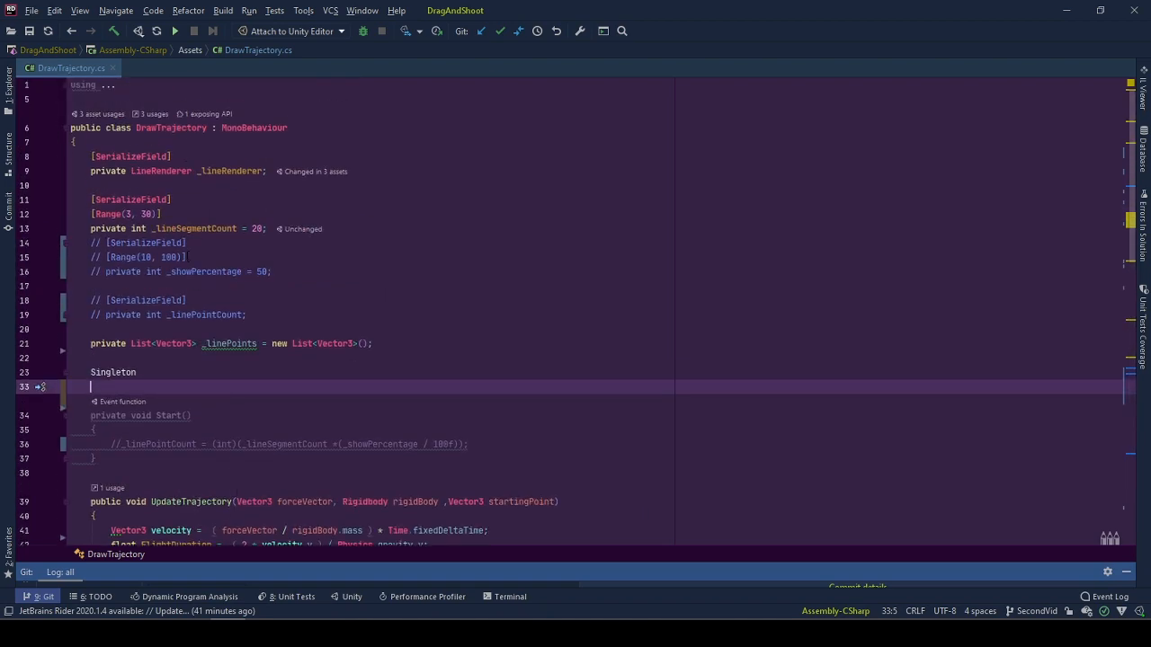
scroll("down", 3)
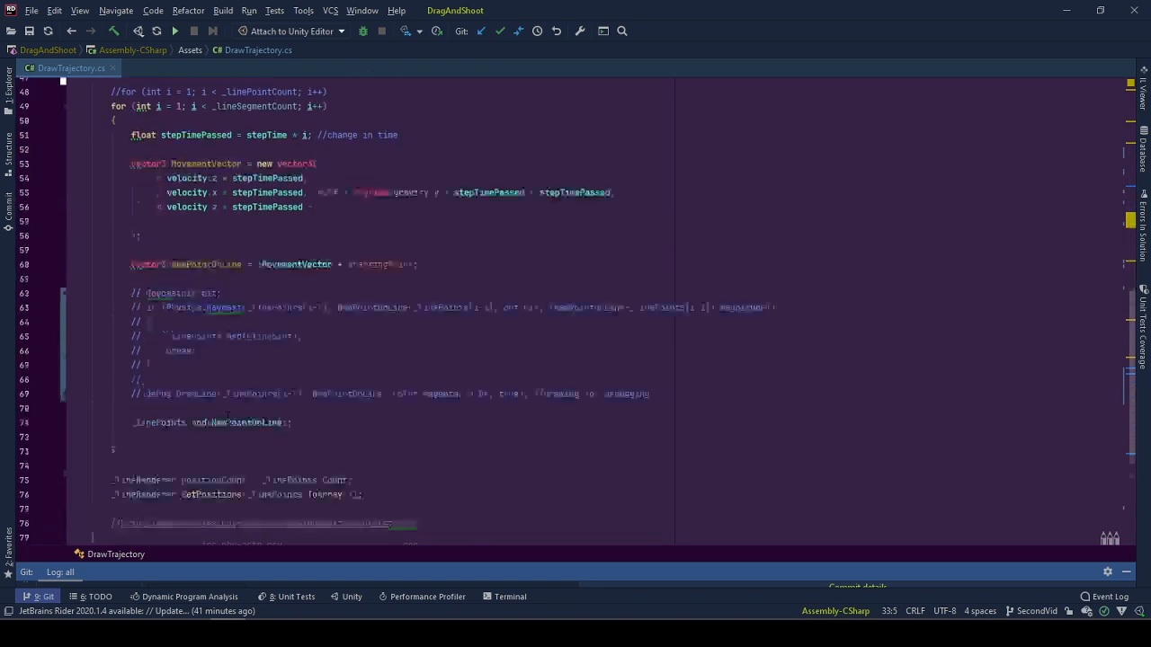
scroll("up", 3)
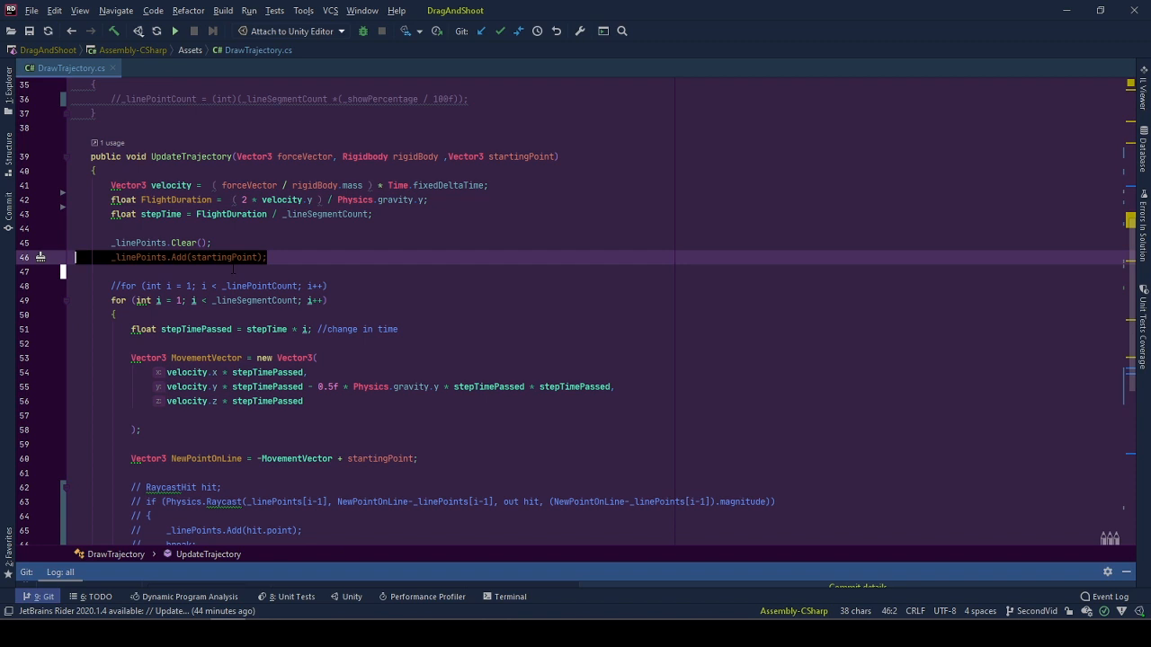
mouse_move(224, 257)
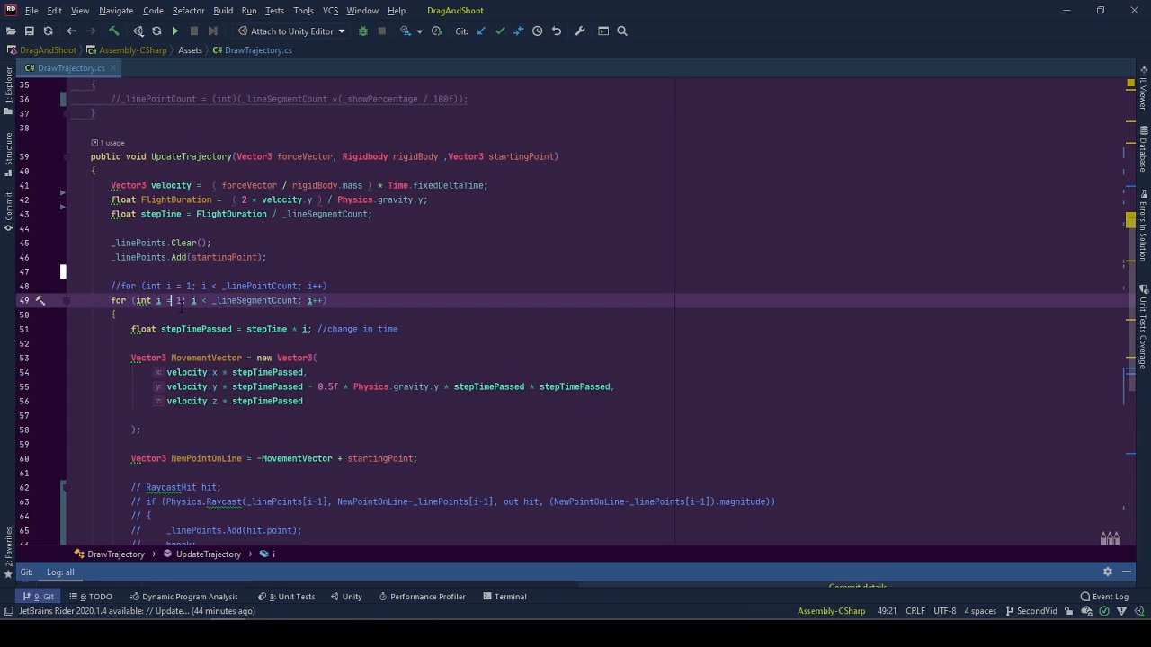
mouse_move(196, 329)
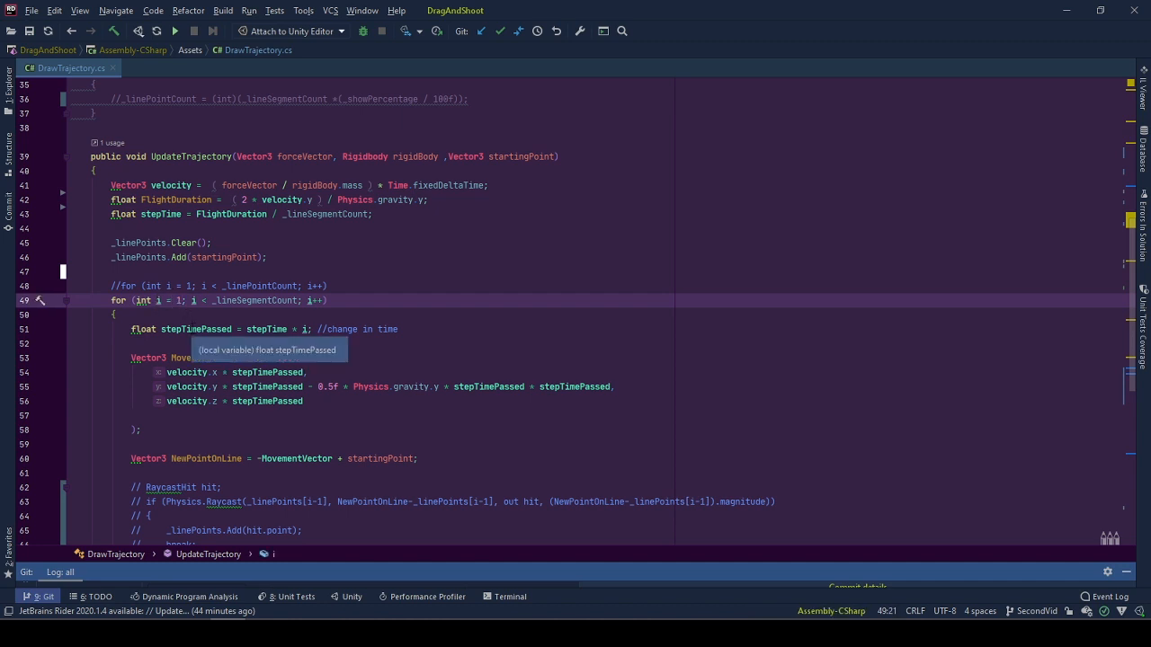
scroll("down", 3)
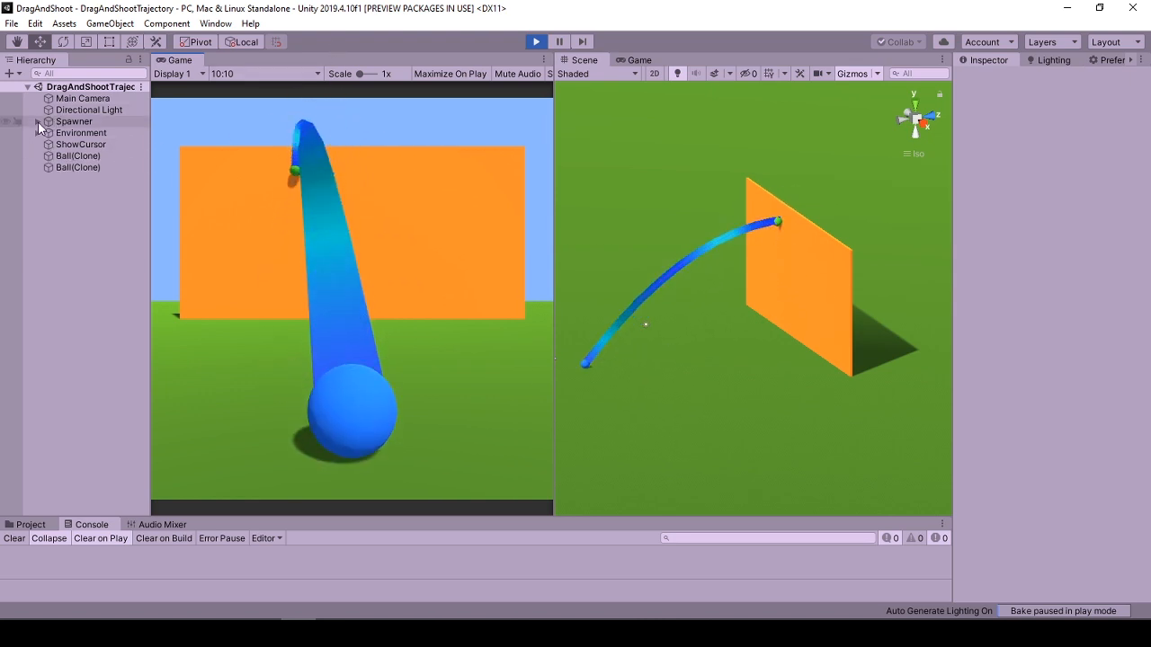
Step: Expand the Spawner object in the Hierarchy to reveal its children
left_click(94, 133)
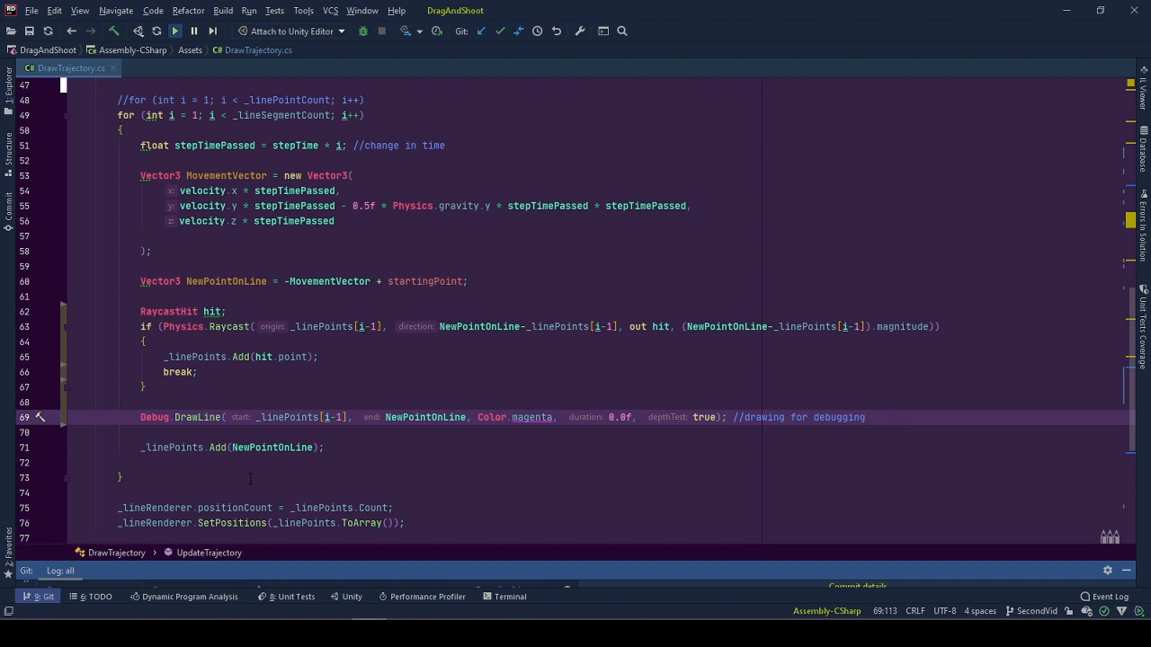
left_click(165, 371)
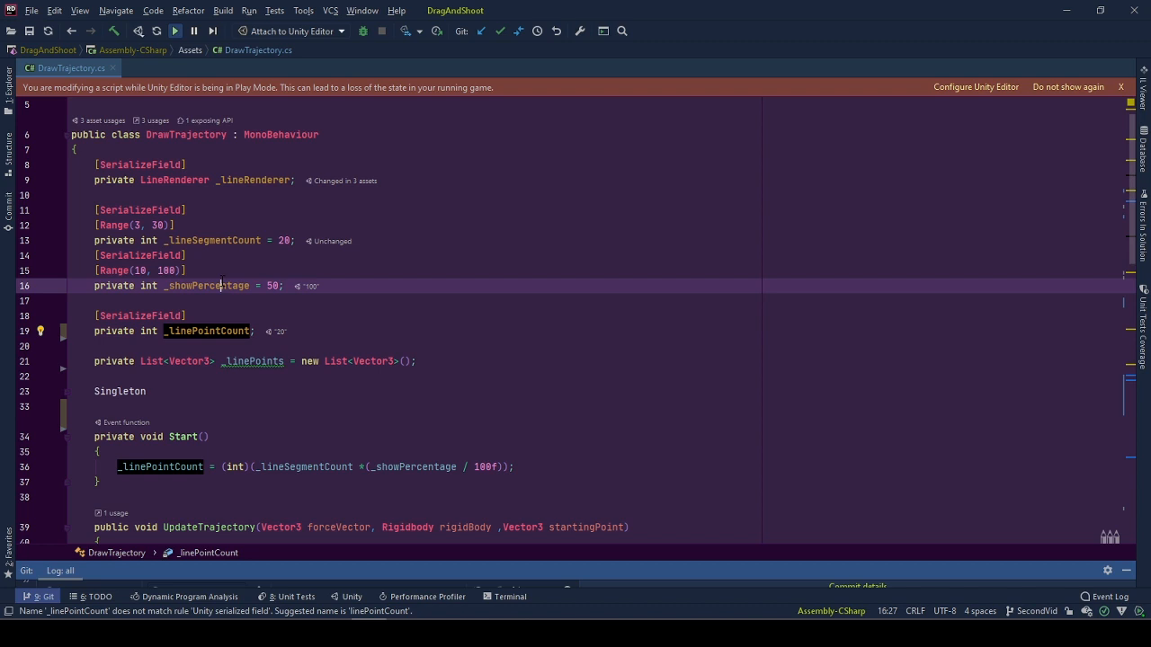
Step: Copy _linePointCount and use it as the trajectory for-loop limit instead of _lineSegmentCount
left_click(129, 468)
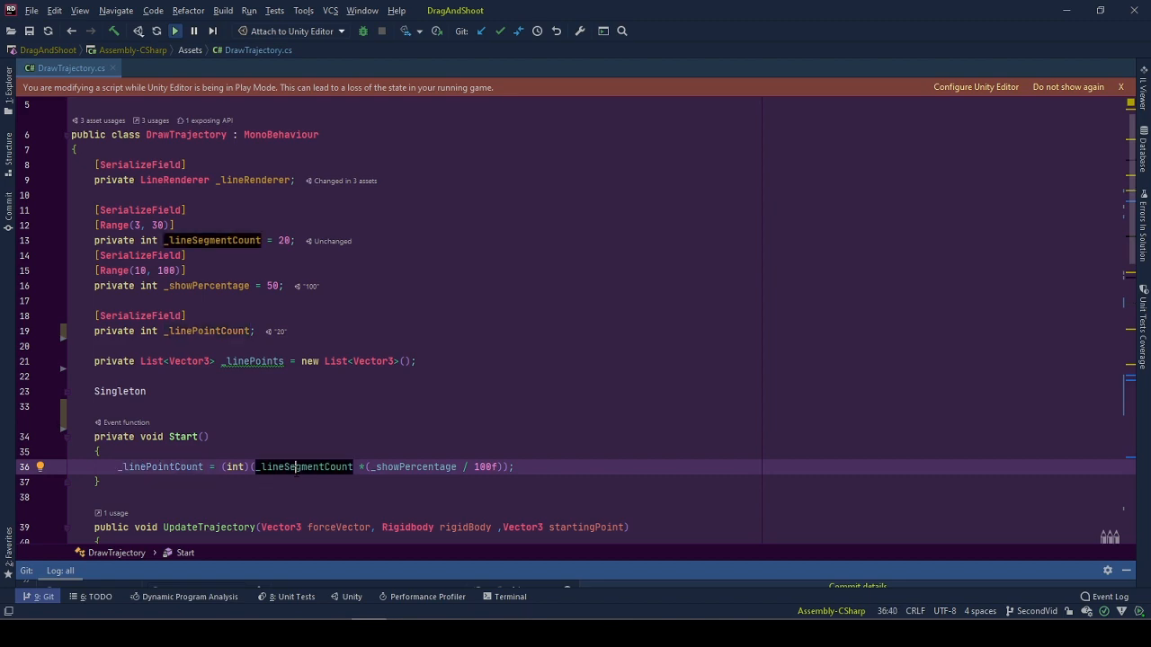
scroll("down", 3)
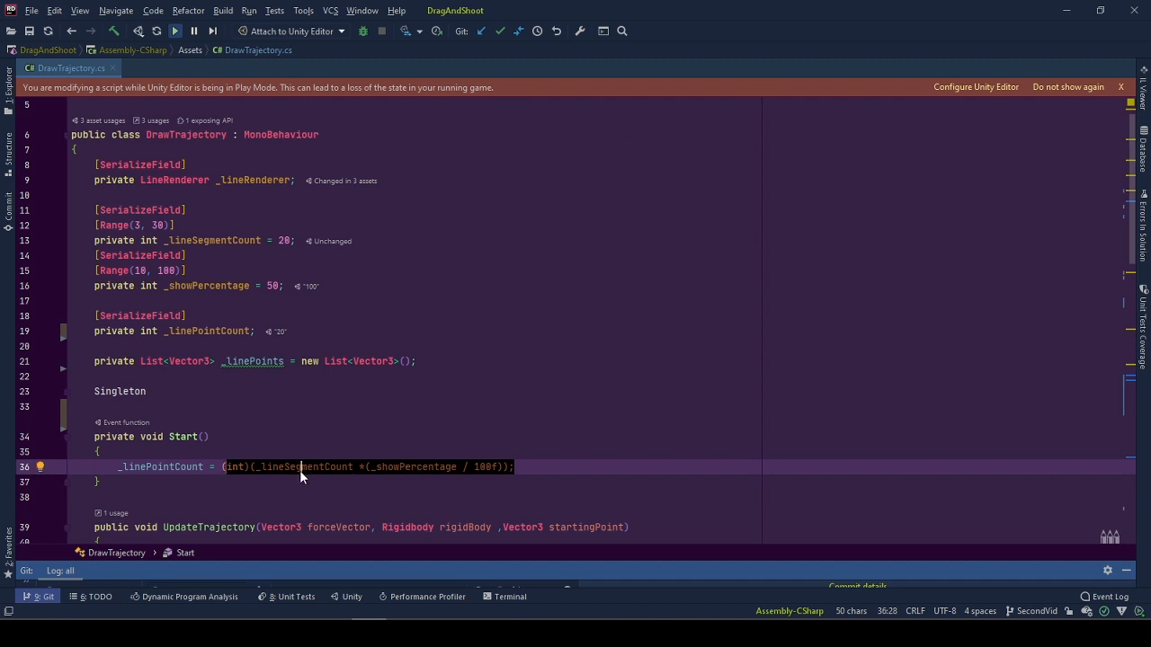
double_click(160, 468)
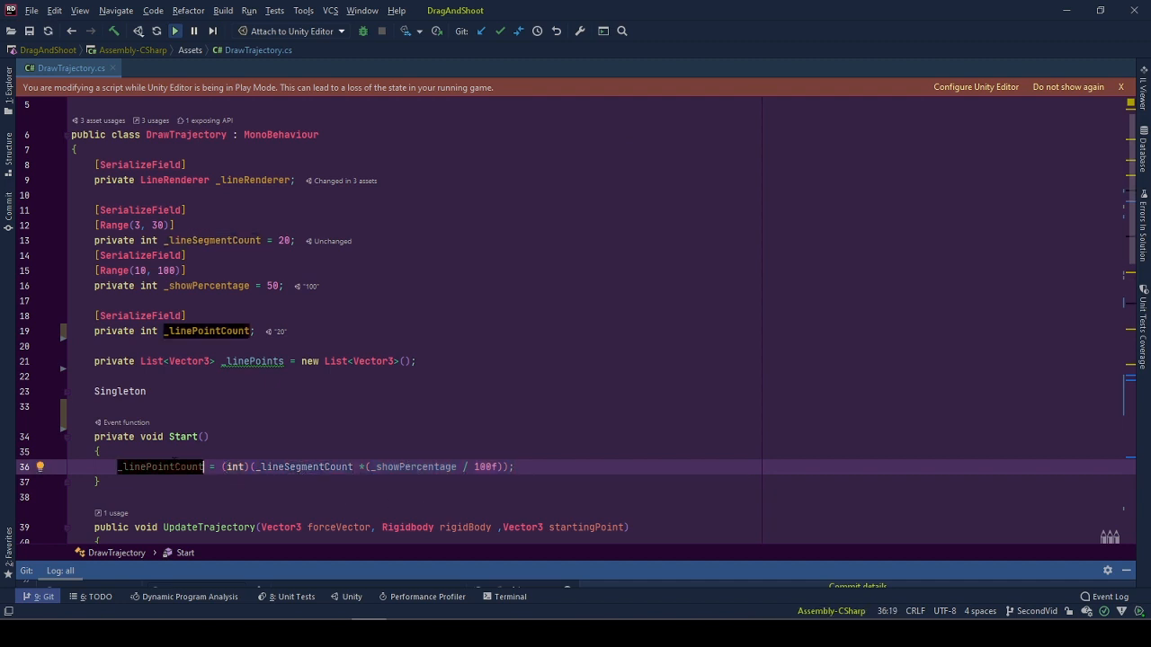
scroll("down", 3)
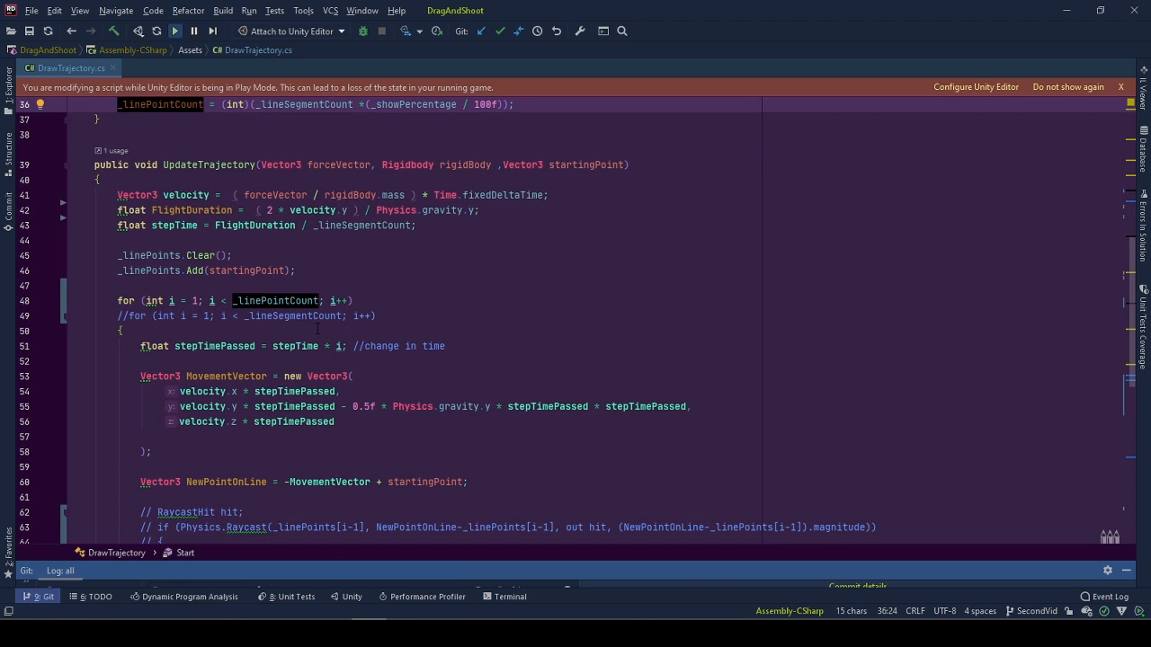
left_click(382, 225)
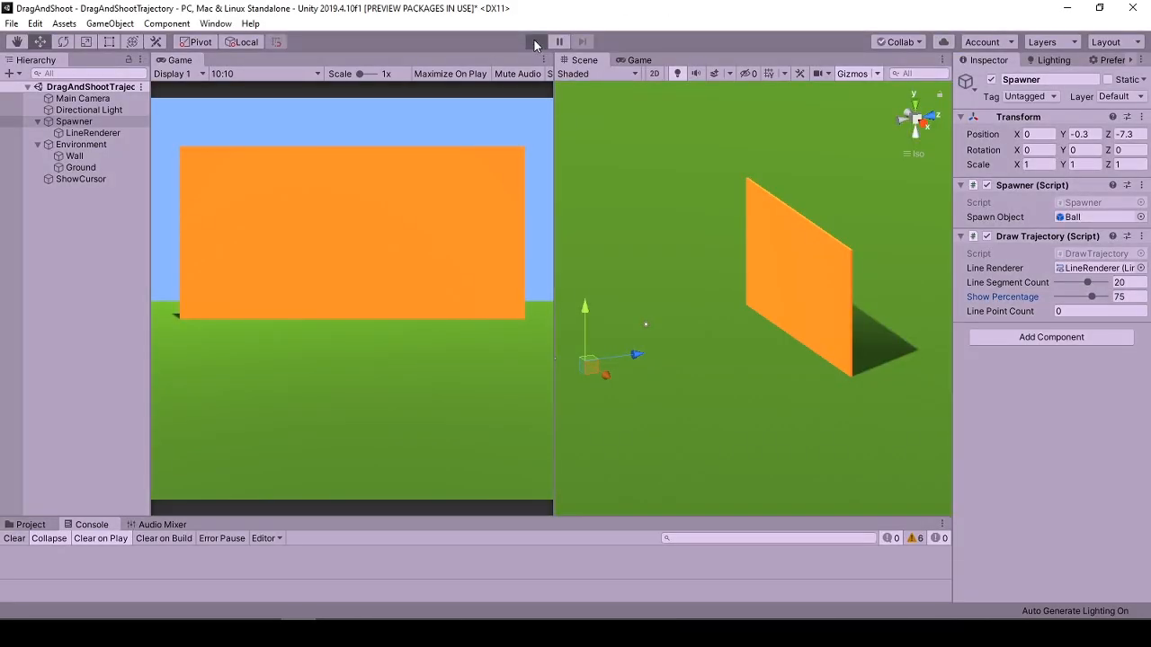
Step: Play the scene and pull back a ball to preview the shortened 75 percent trajectory arc
left_click(535, 42)
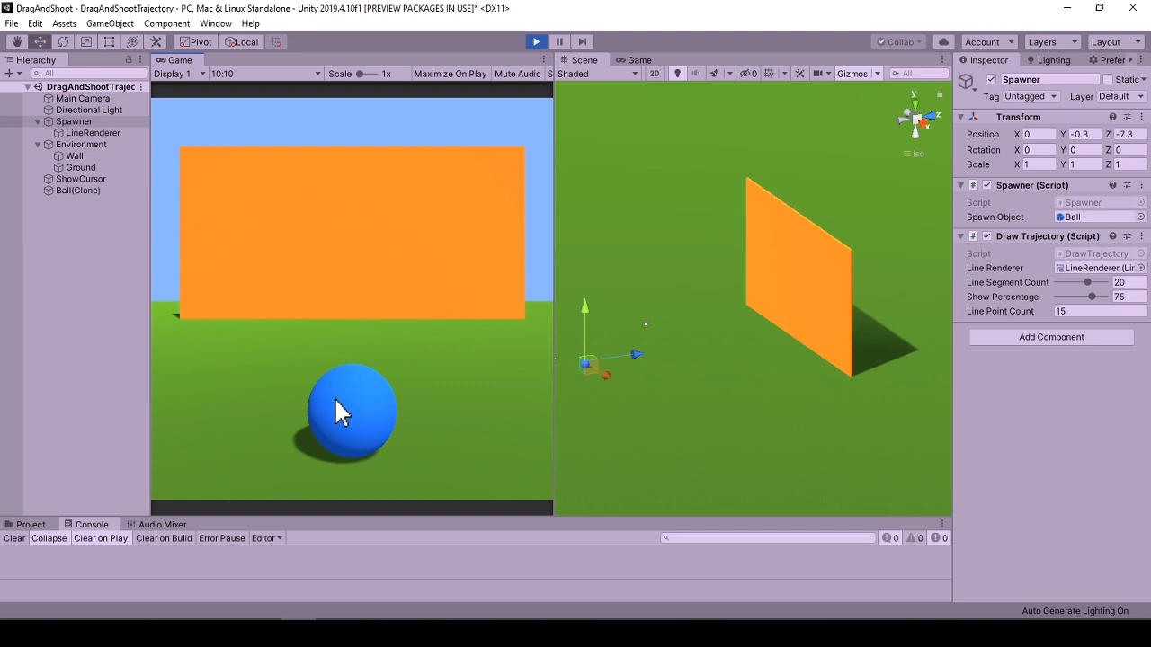
left_click_drag(342, 412, 539, 126)
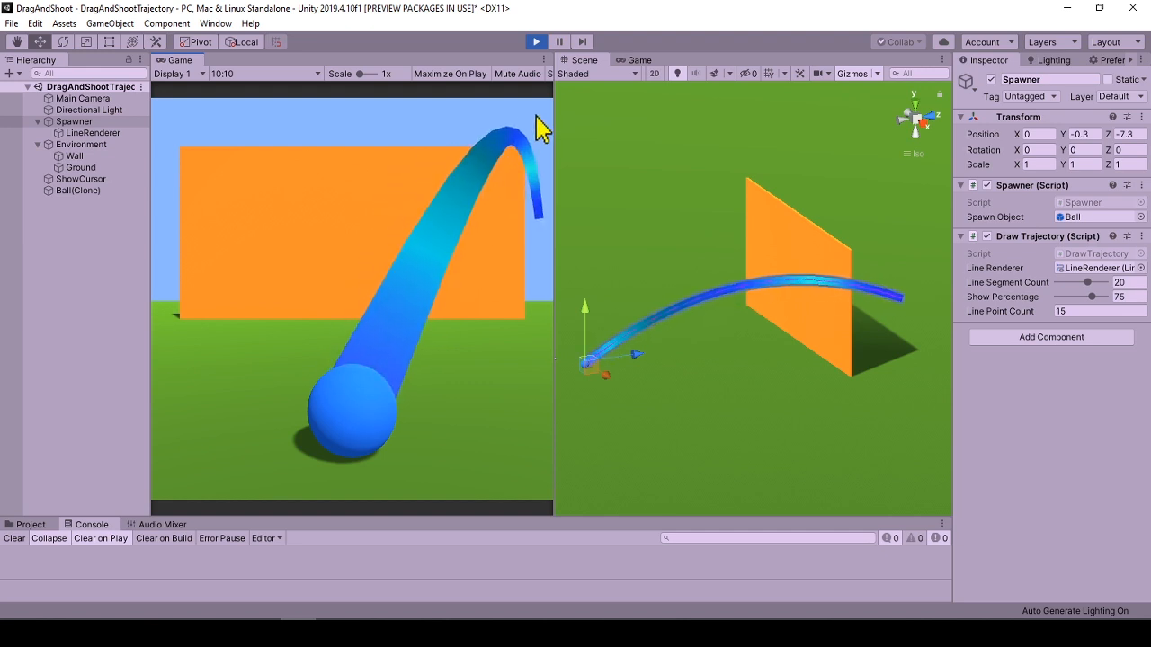